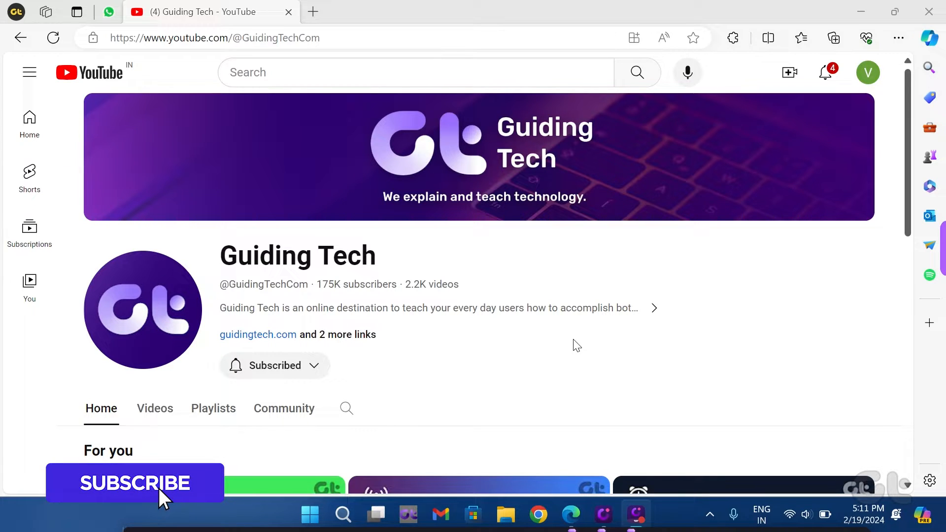
Step: Leave the Guiding Tech channel page and go to your watch History via the side menu
{"action": "left_click", "coordinate": [134, 482]}
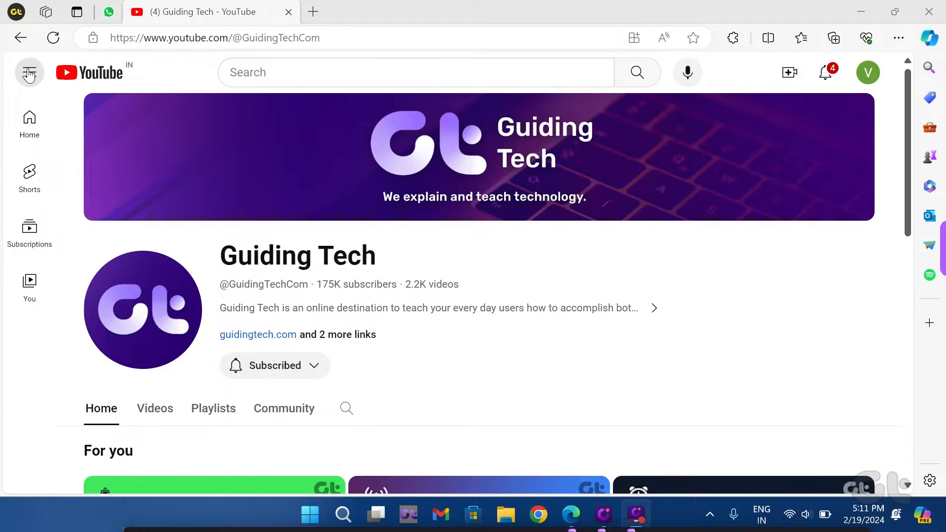
{"action": "left_click", "coordinate": [29, 73]}
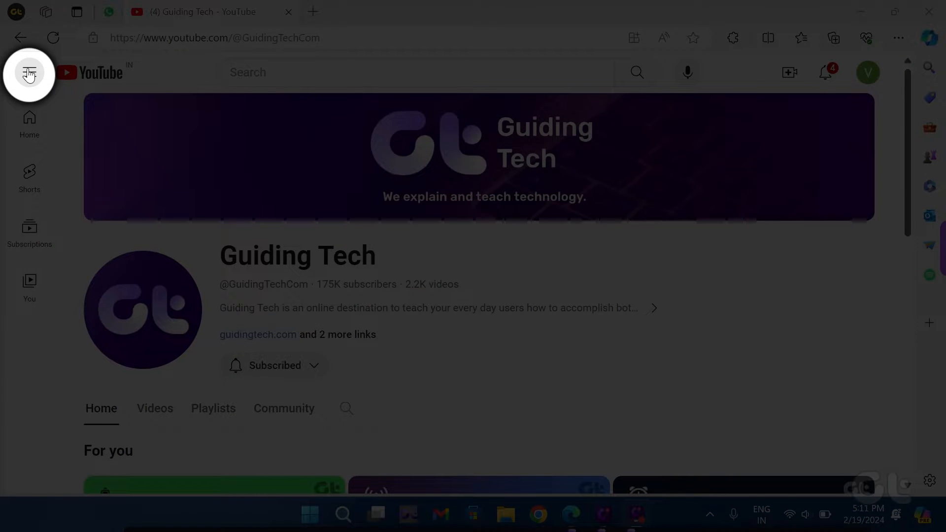
{"action": "left_click", "coordinate": [30, 74]}
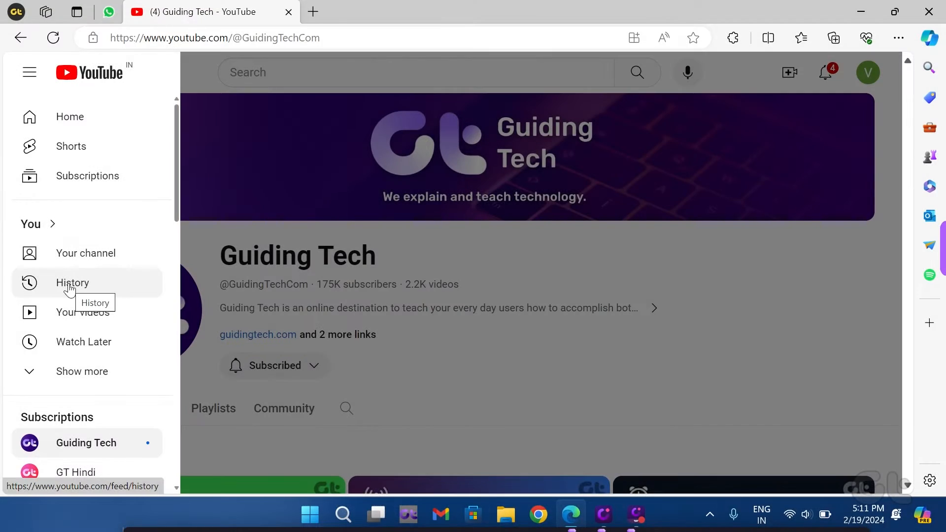
{"action": "left_click", "coordinate": [72, 283]}
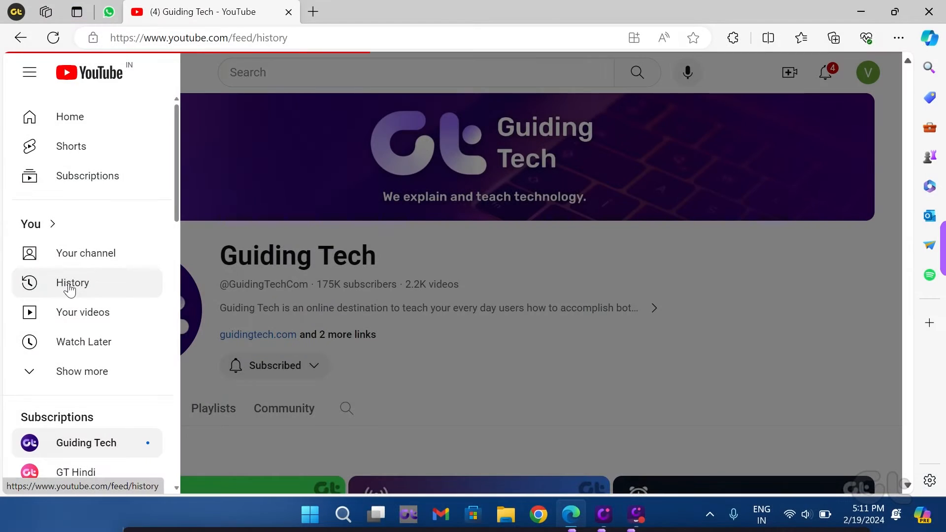
Step: From Manage all history, open the Google My Activity list of your YouTube comments
{"action": "left_click", "coordinate": [72, 283]}
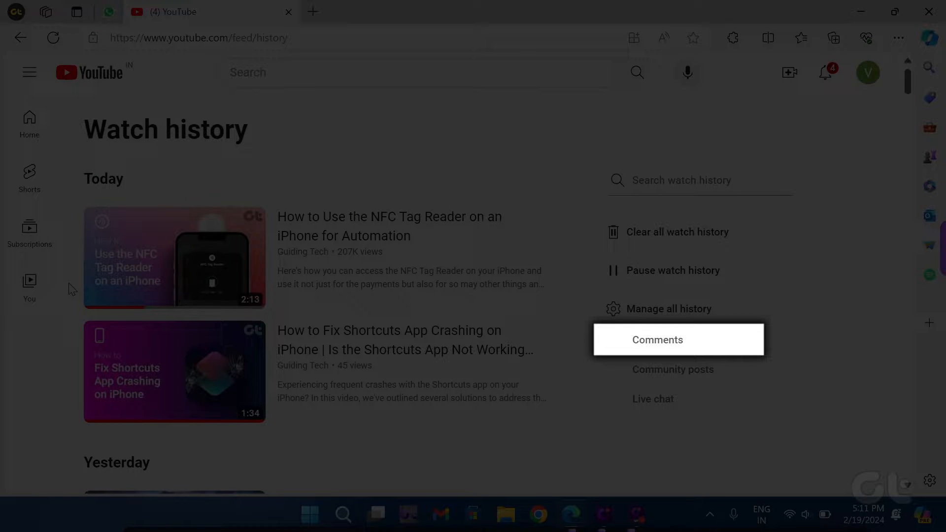
{"action": "left_click", "coordinate": [657, 339]}
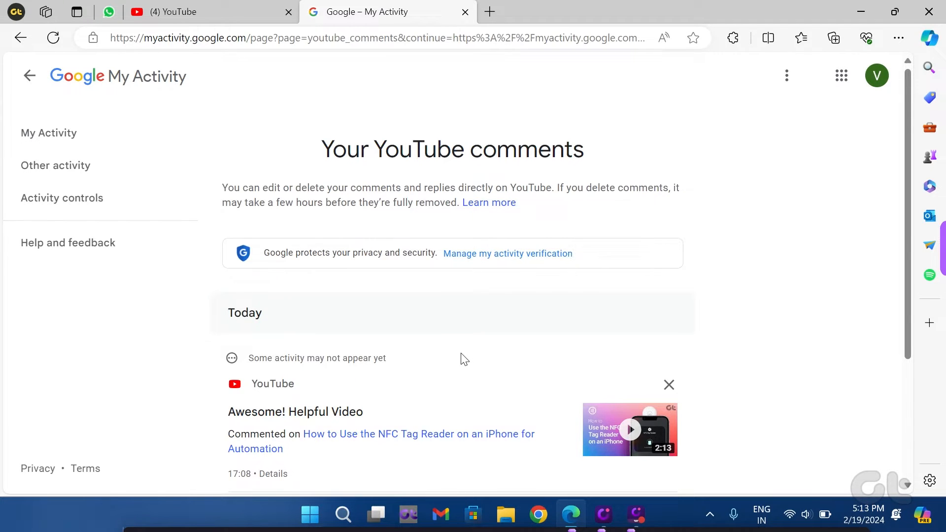
Step: View details of the 'Awesome! Helpful Video' comment and open its NFC Tag Reader video
{"action": "scroll", "scroll_direction": "down", "scroll_amount": 3}
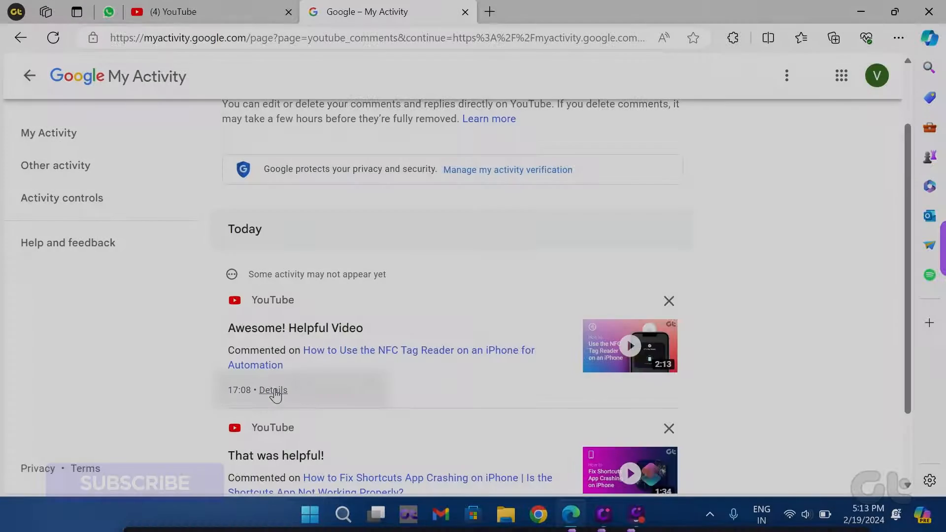
{"action": "left_click", "coordinate": [272, 390]}
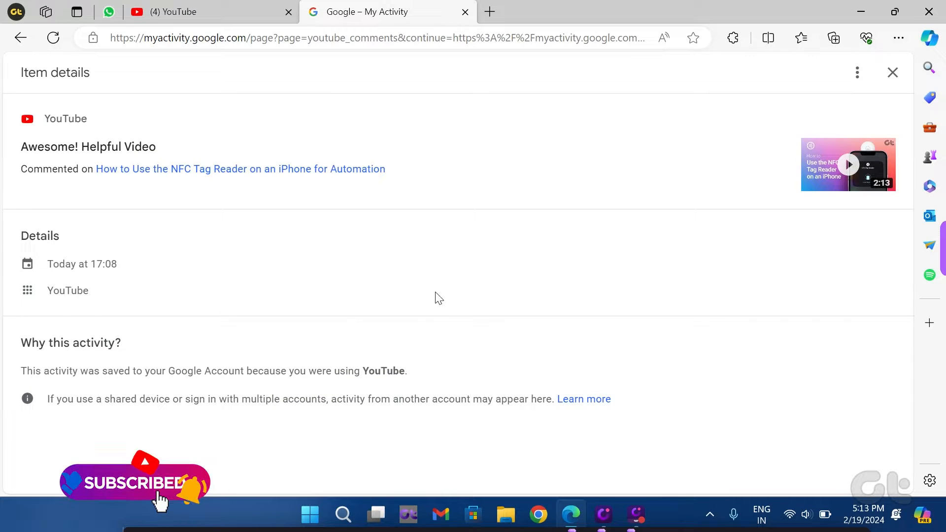
{"action": "left_click", "coordinate": [857, 73]}
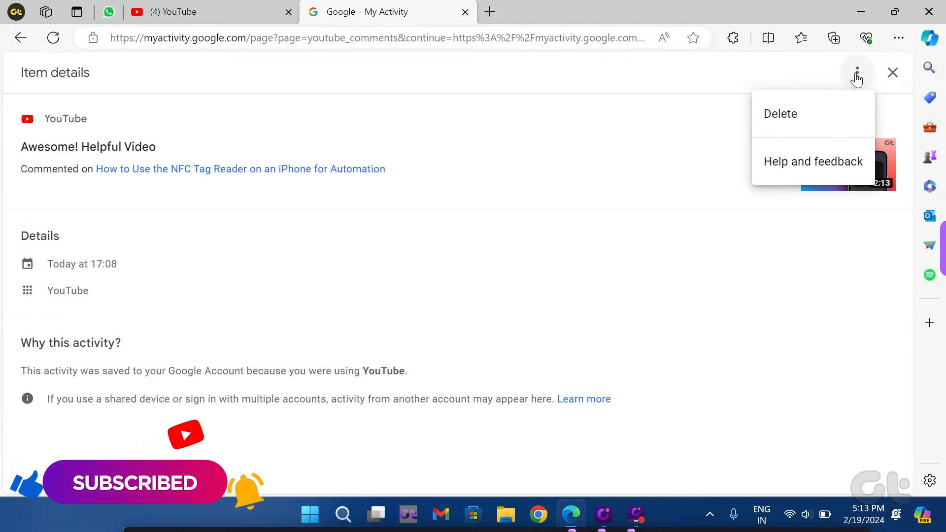
{"action": "left_click", "coordinate": [241, 170]}
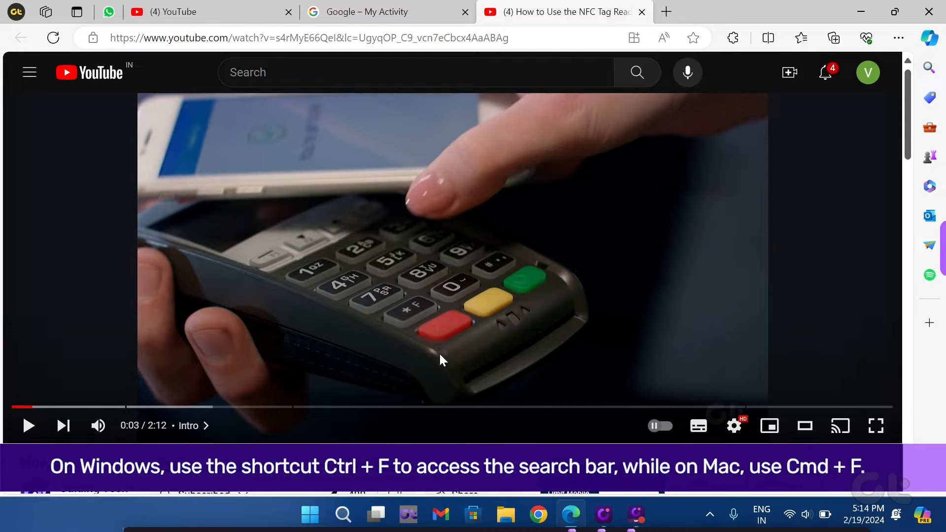
Step: Scroll to the video's comments and start a find-in-page search
{"action": "scroll", "scroll_direction": "down", "scroll_amount": 3}
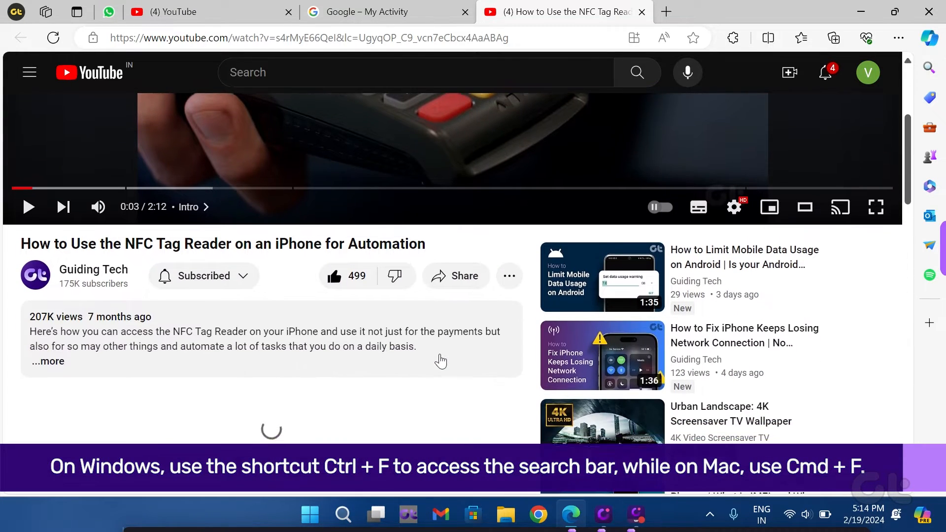
{"action": "key", "text": "Ctrl+f"}
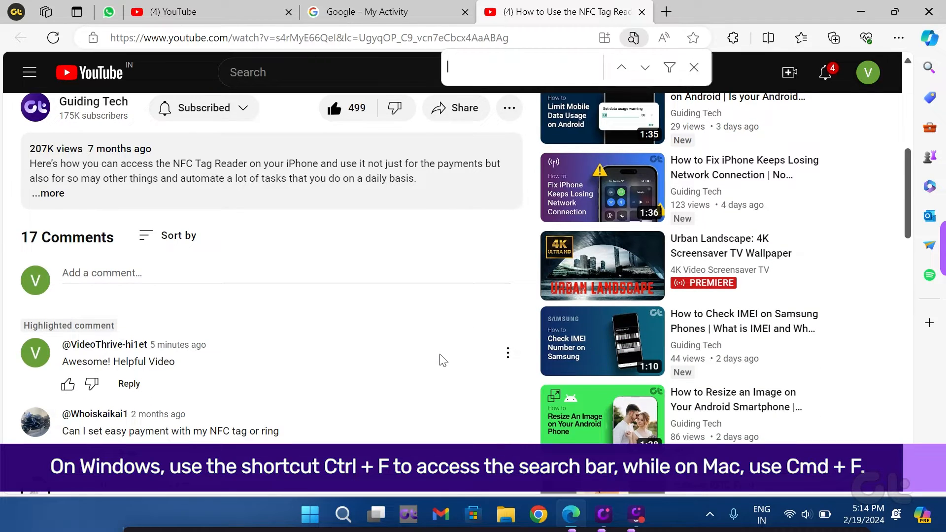
Step: Search the page for 'helpful' then 'video' to highlight your comment among the matches
{"action": "type", "text": "helpful"}
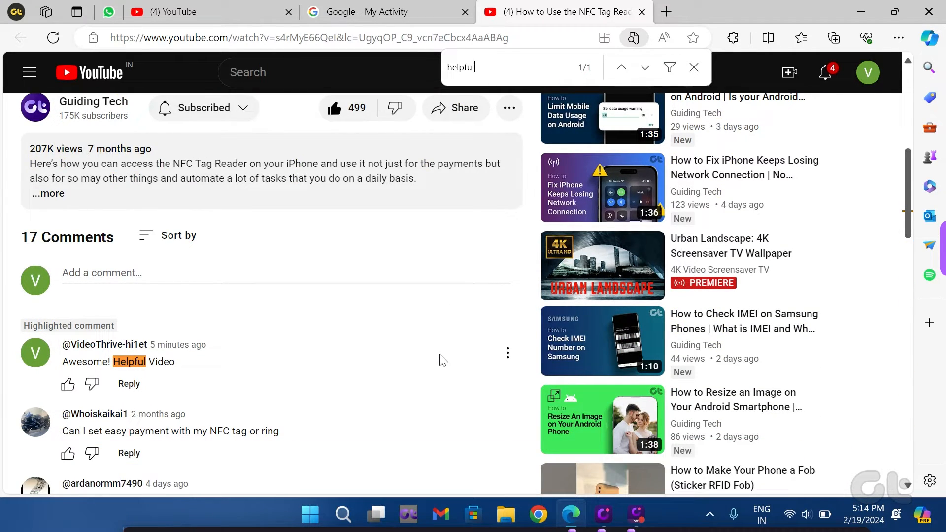
{"action": "scroll", "scroll_direction": "down", "scroll_amount": 3}
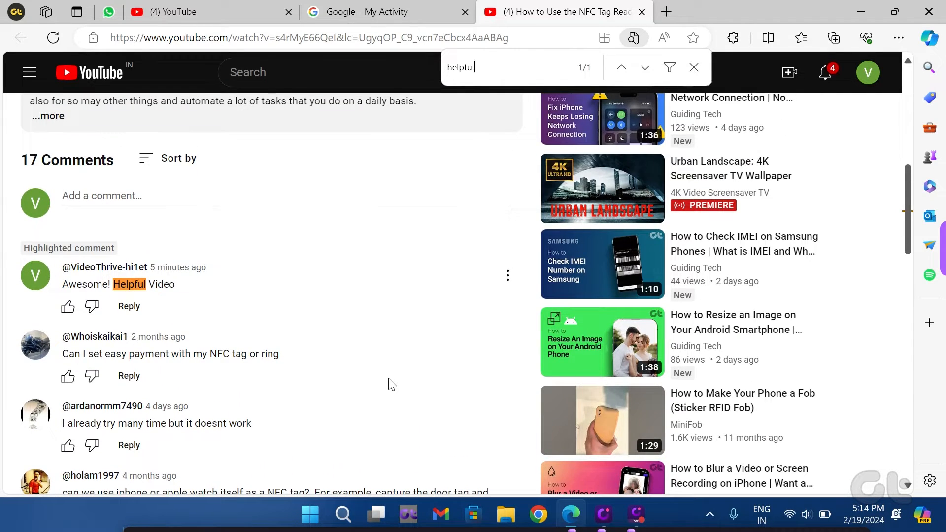
{"action": "type", "text": "vide"}
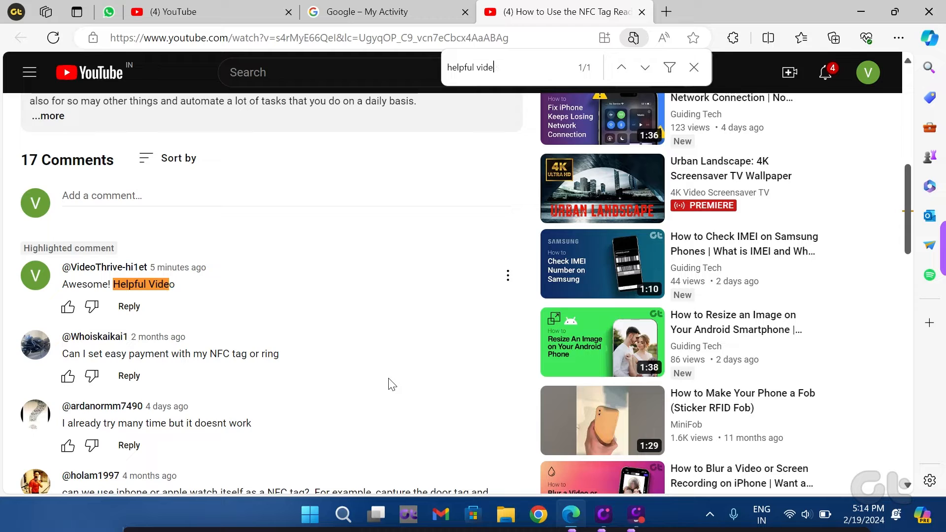
{"action": "type", "text": "video"}
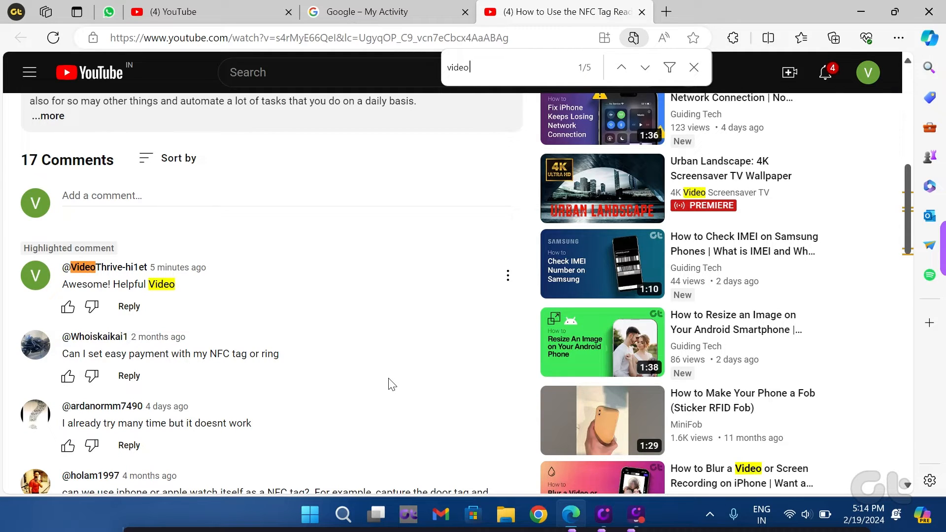